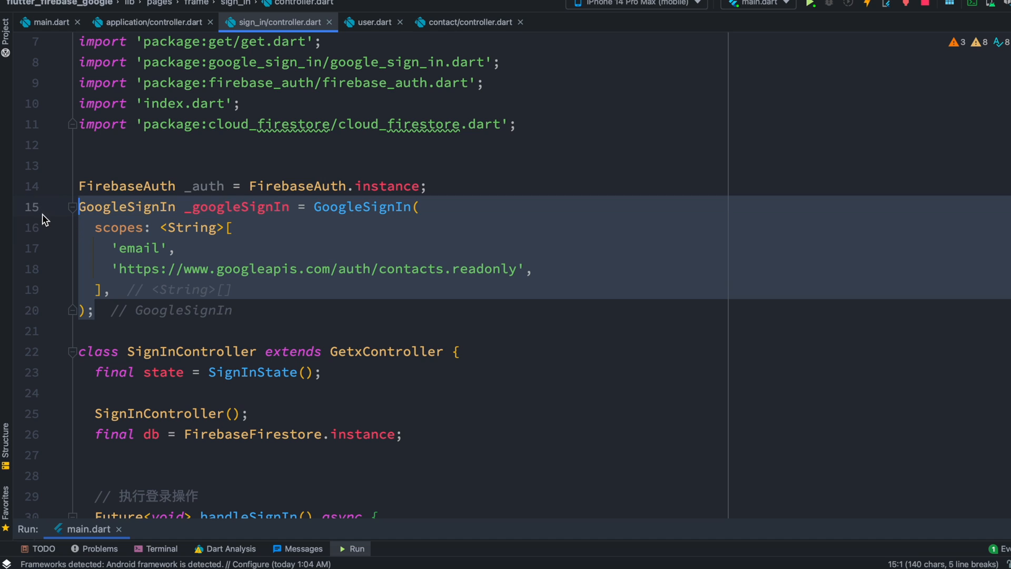
click(233, 227)
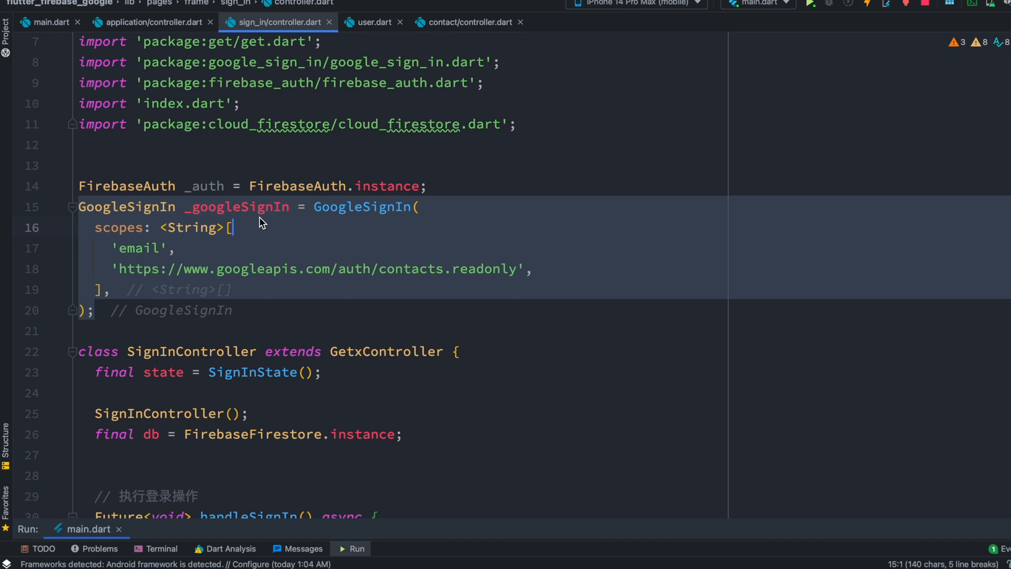
click(234, 206)
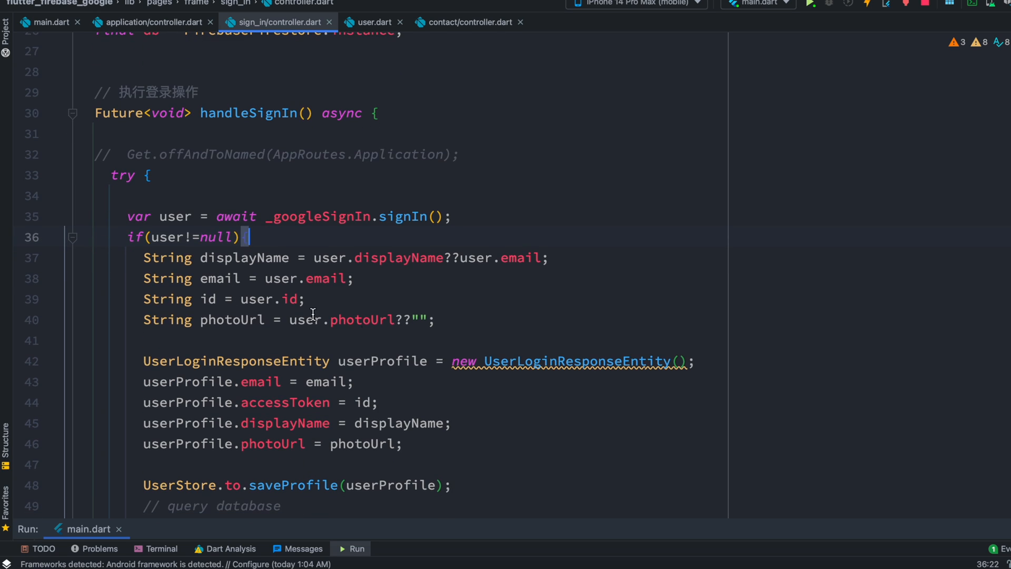
double_click(243, 257)
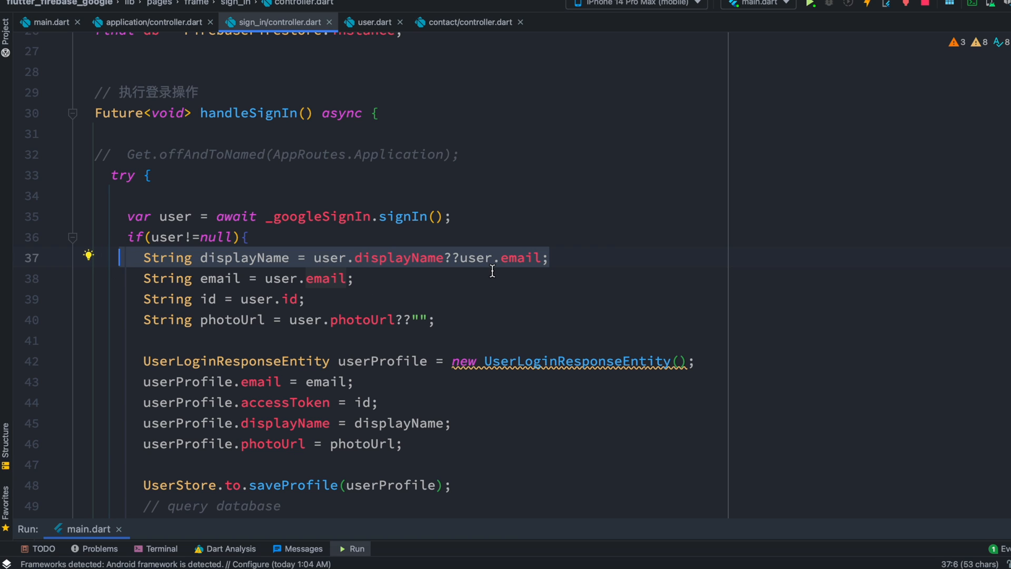
mouse_move(318, 300)
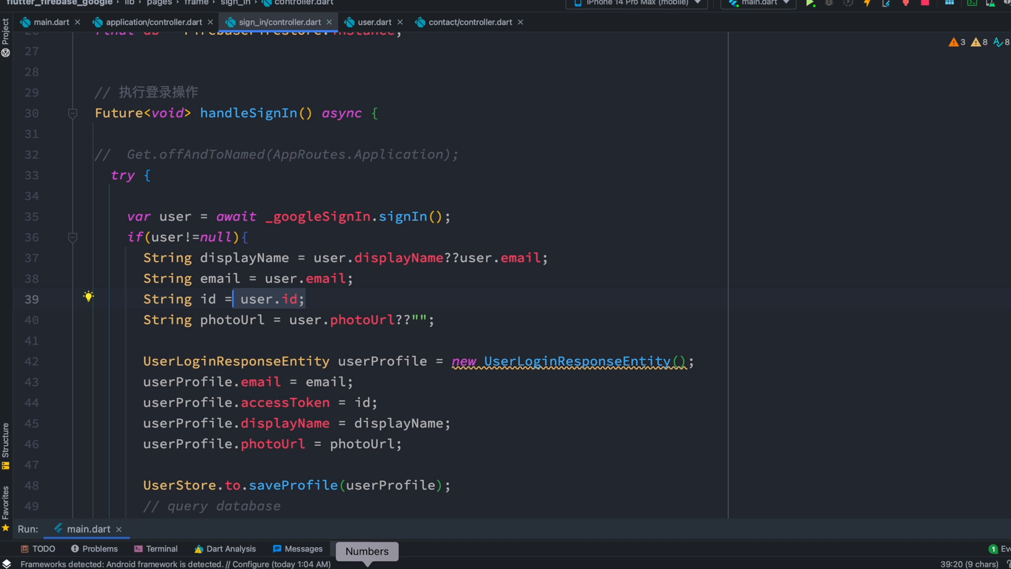
scroll(down, 3)
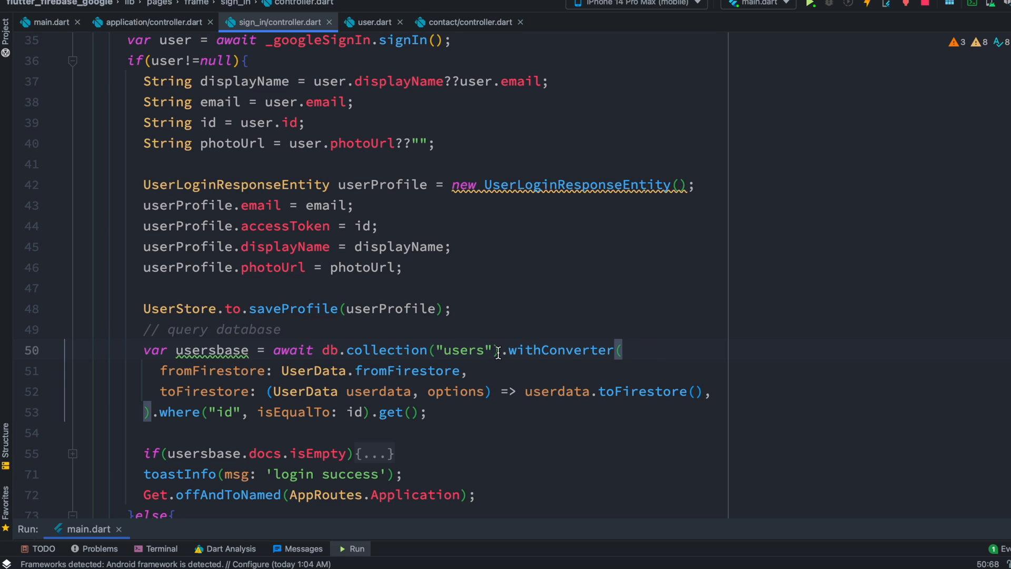
click(321, 349)
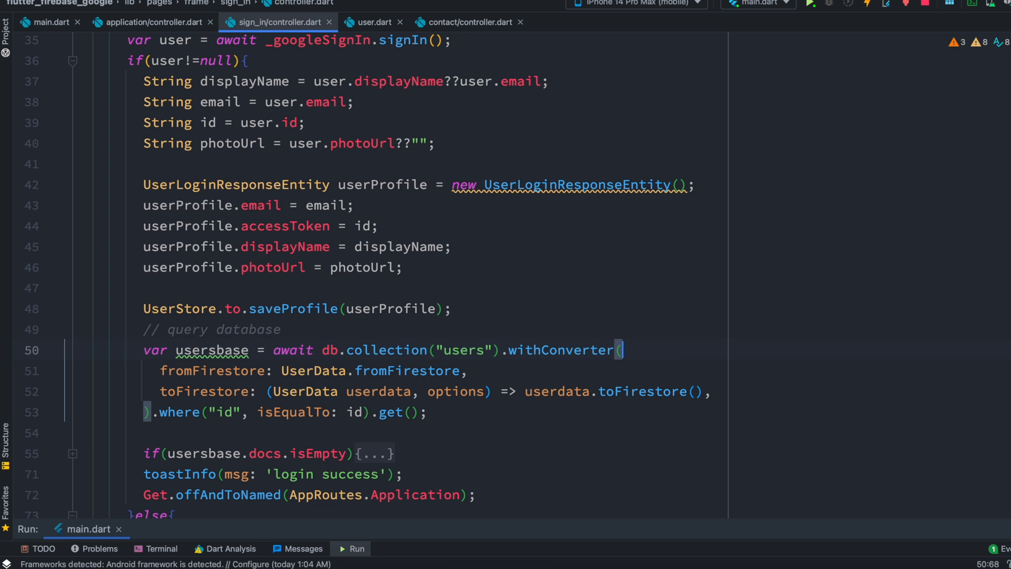
mouse_move(48, 511)
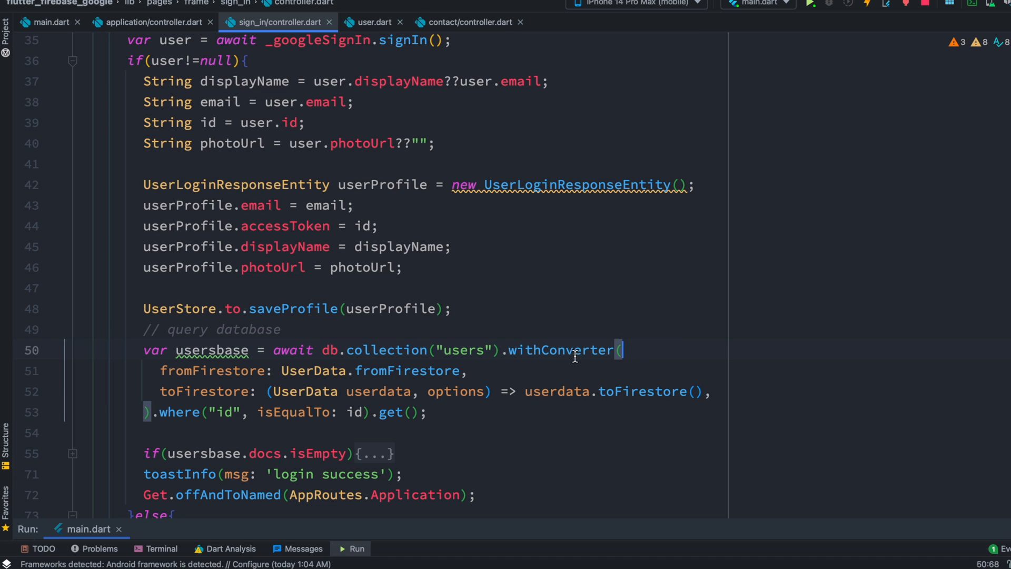
mouse_move(397, 349)
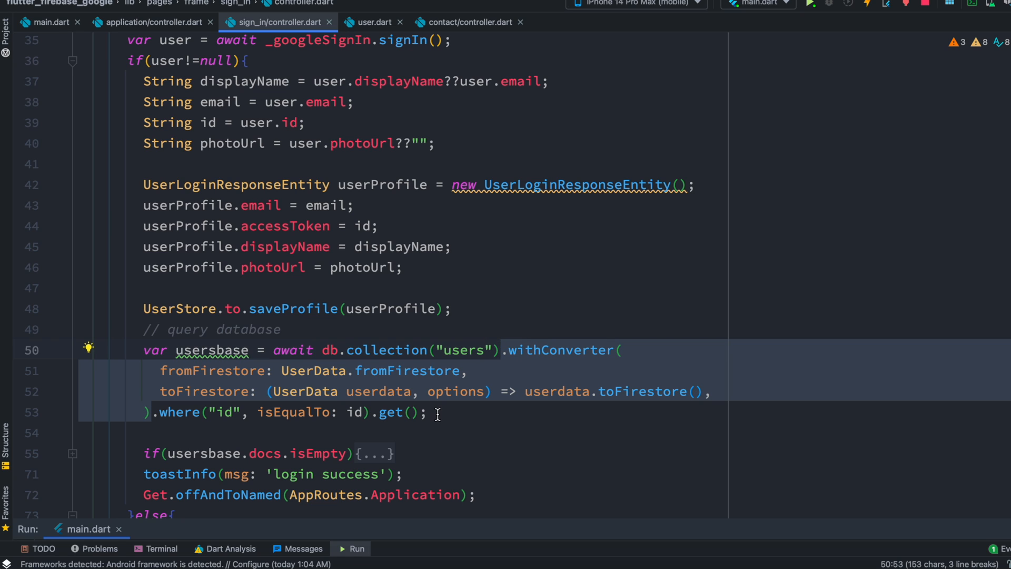
click(428, 412)
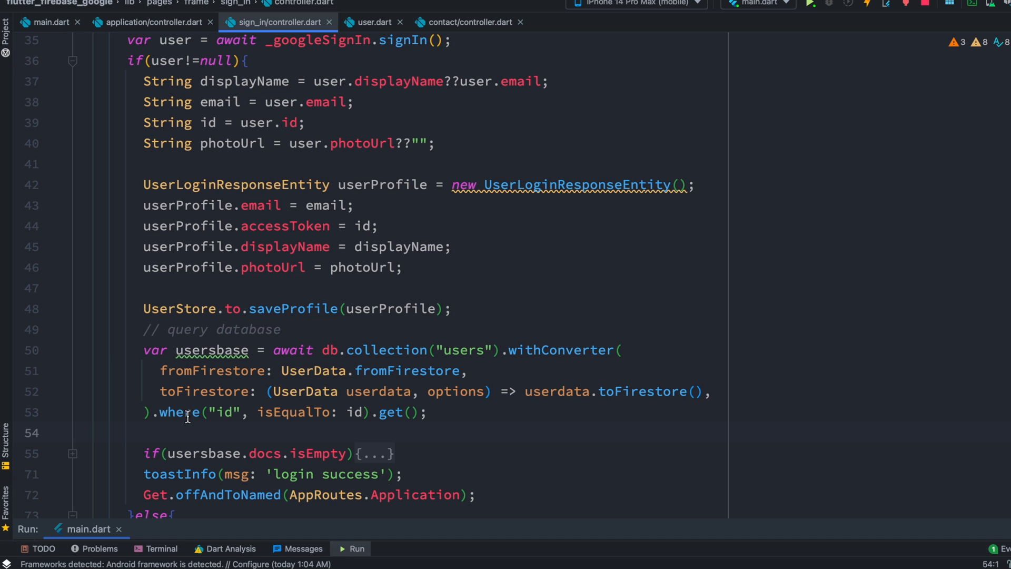
click(239, 411)
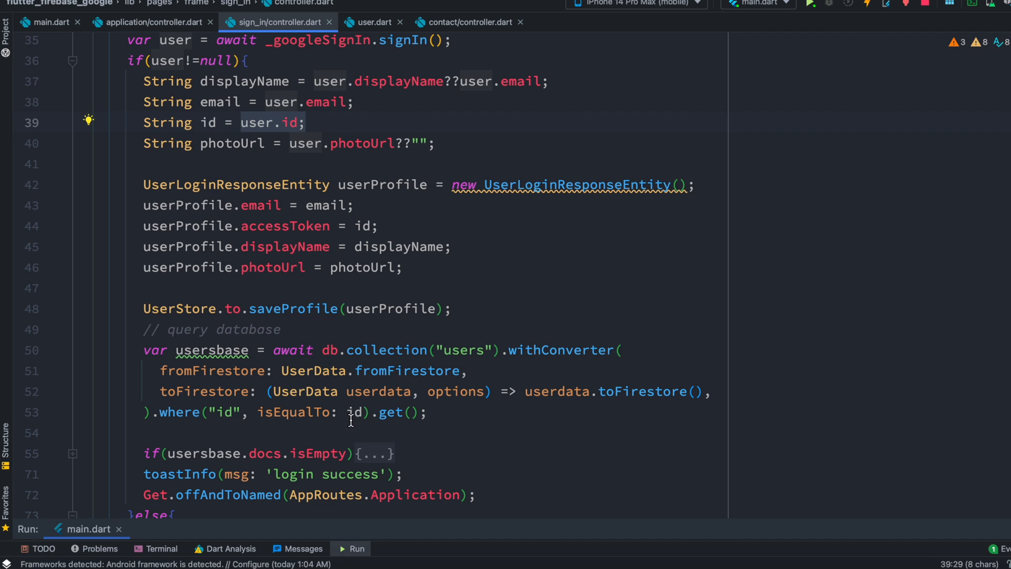
click(356, 411)
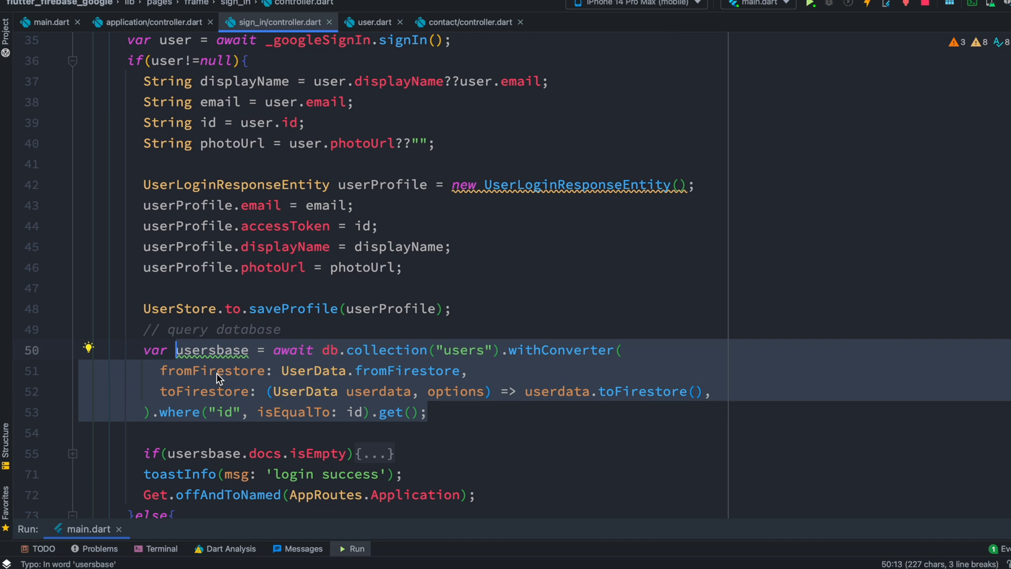
mouse_move(271, 354)
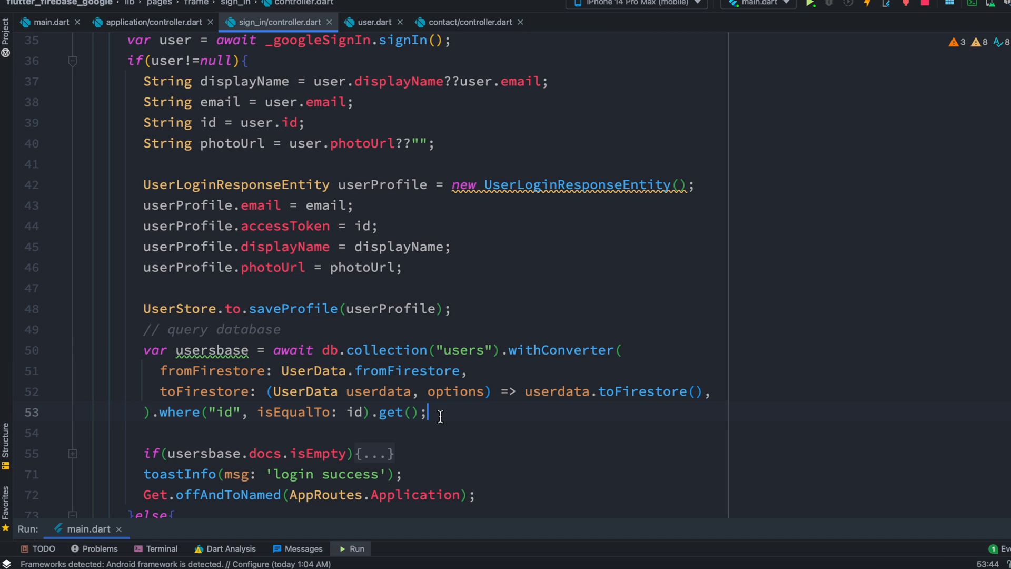
click(33, 350)
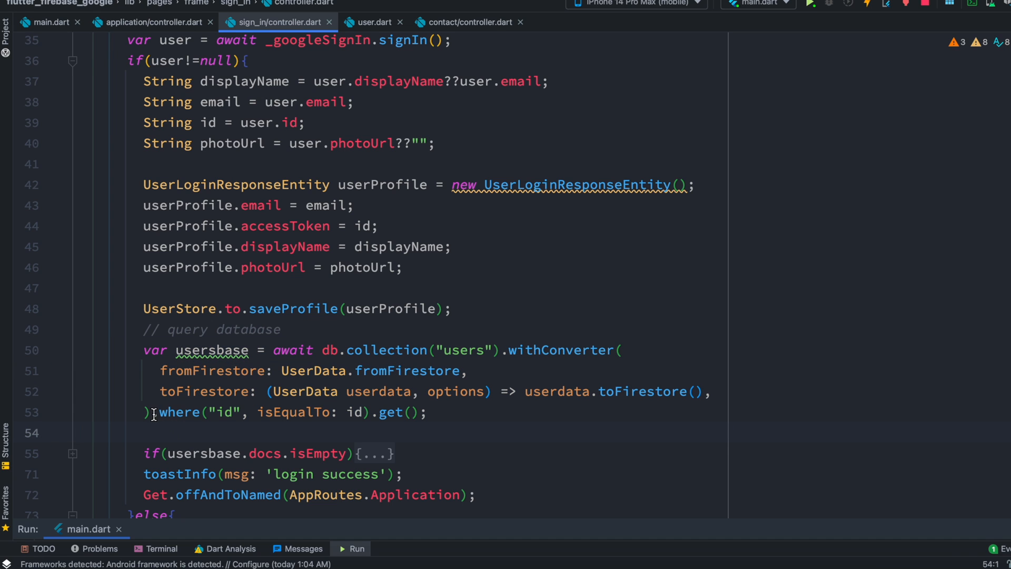
double_click(179, 411)
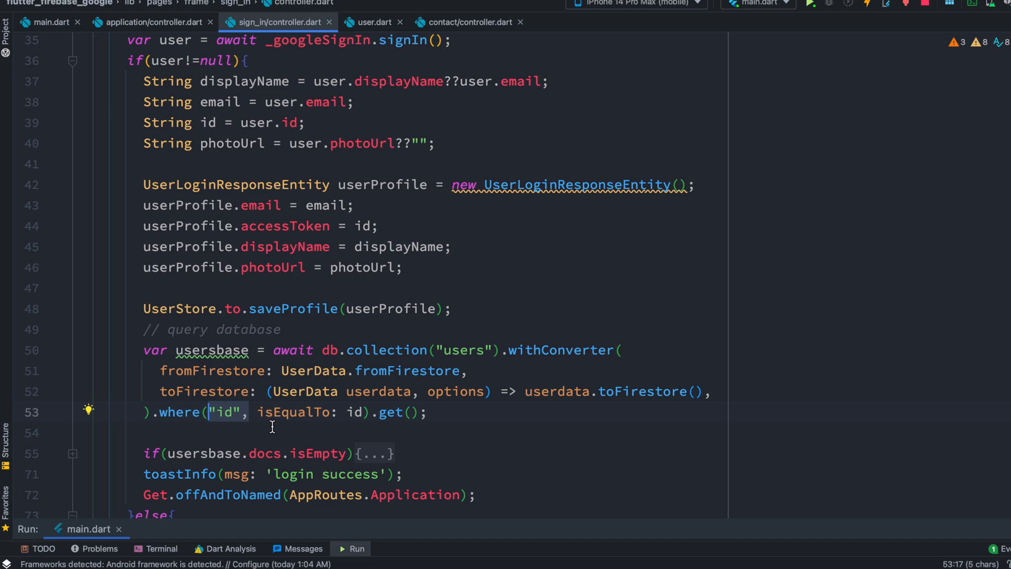
mouse_move(303, 440)
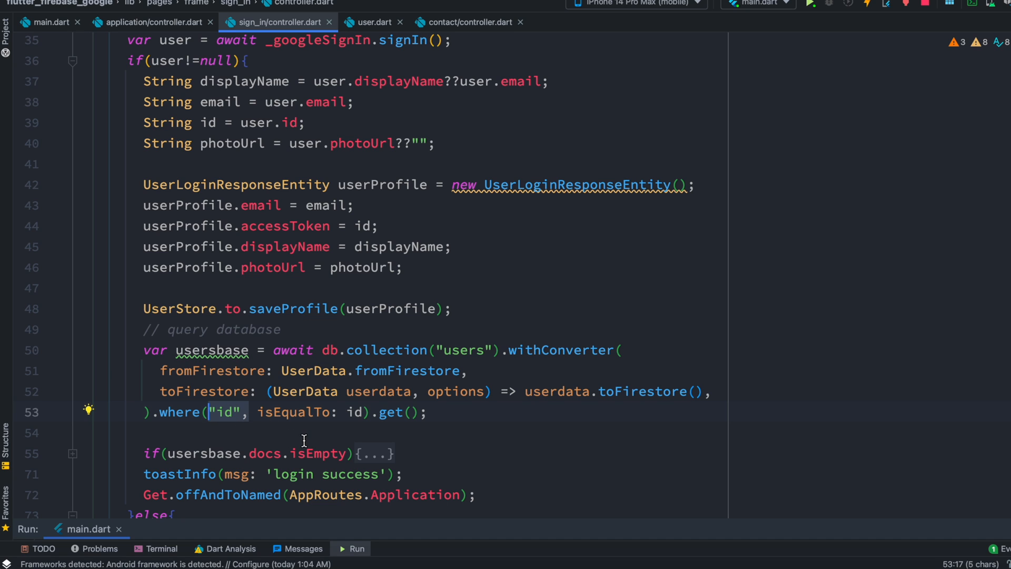
mouse_move(261, 422)
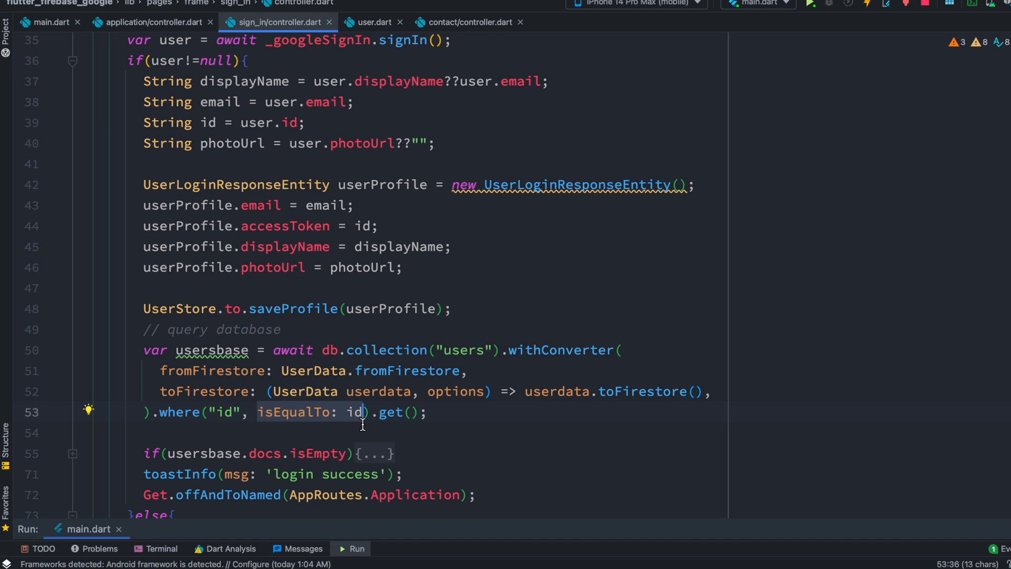
mouse_move(358, 420)
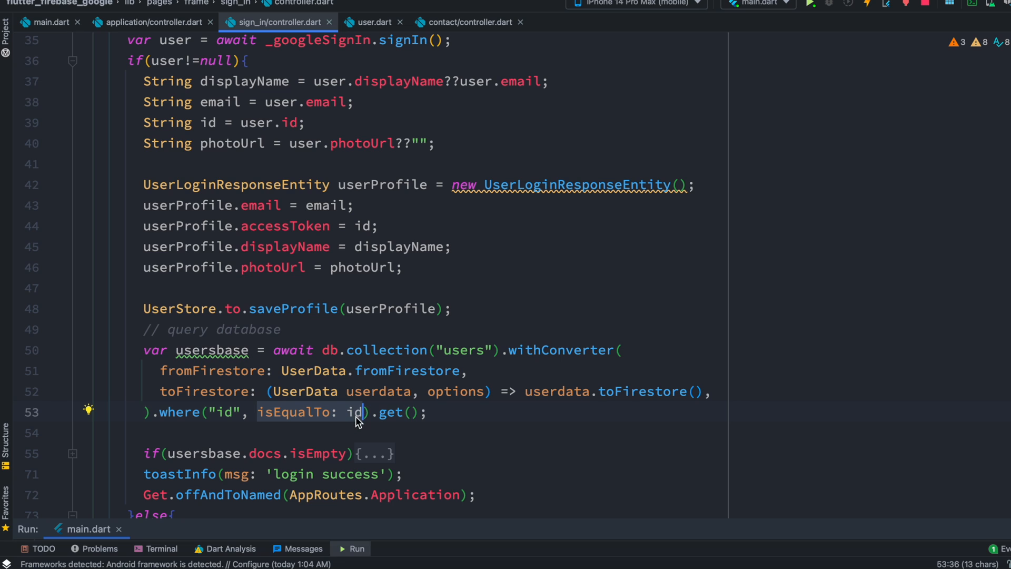
mouse_move(463, 346)
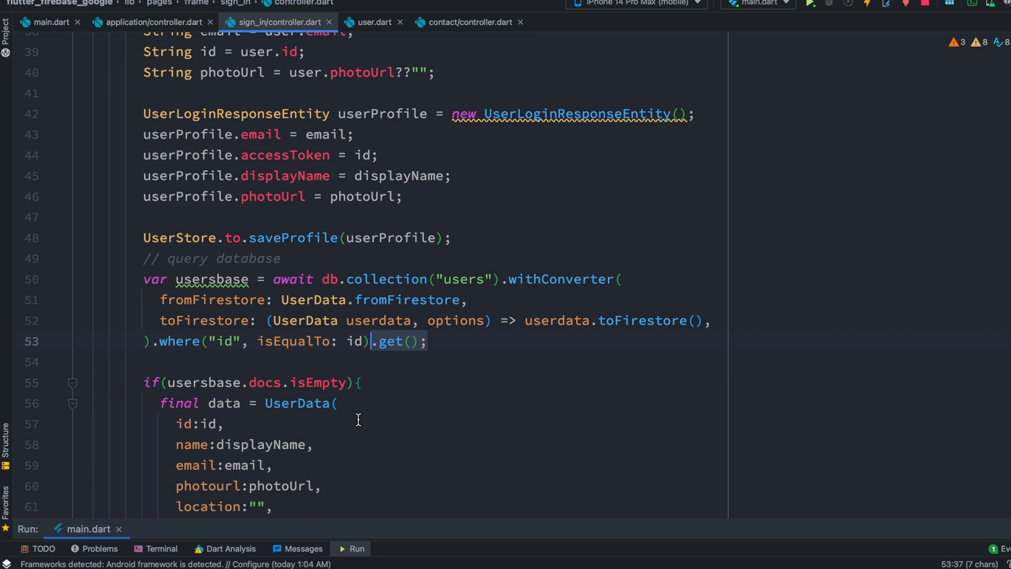
scroll(down, 3)
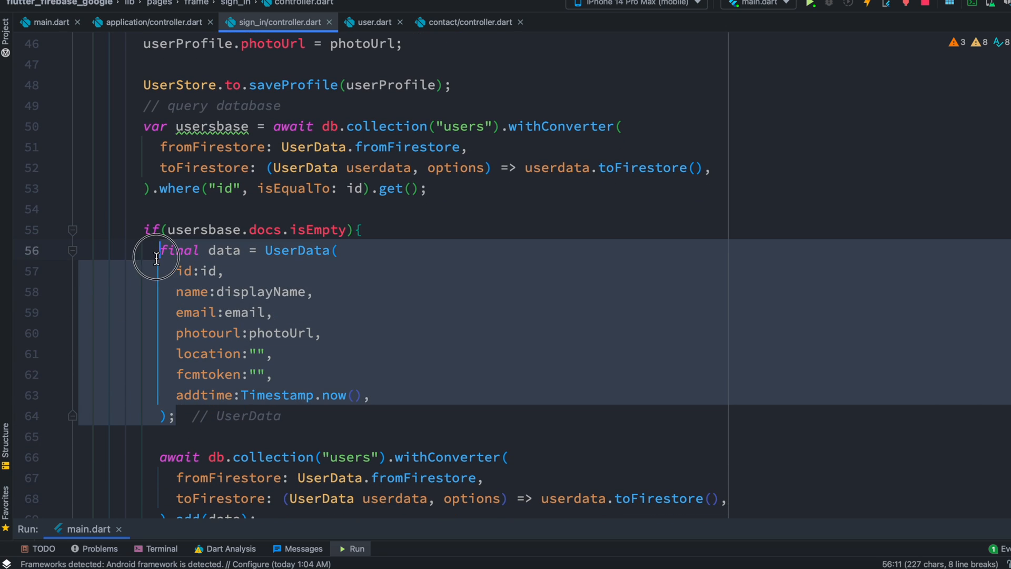
scroll(down, 3)
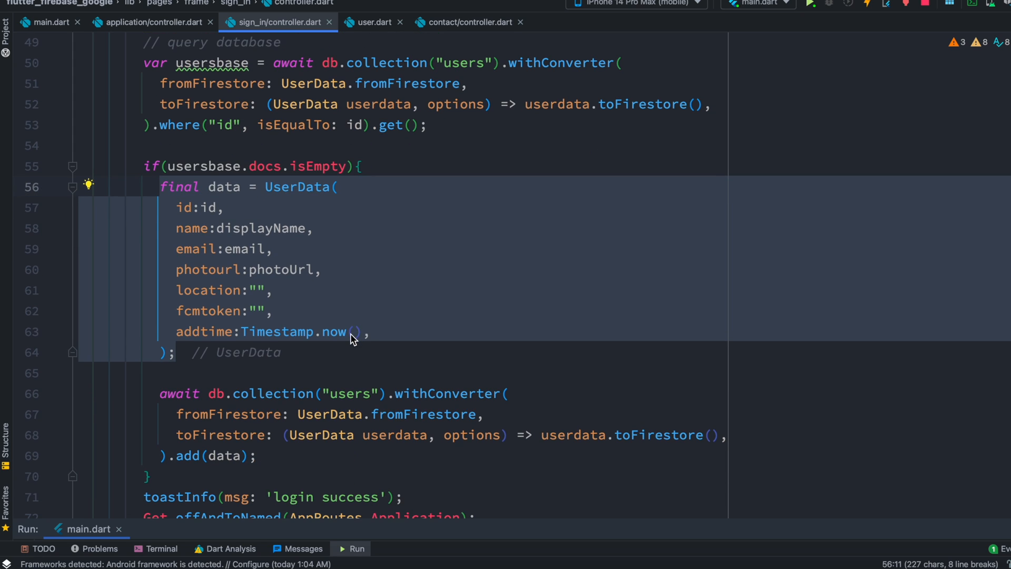
click(226, 188)
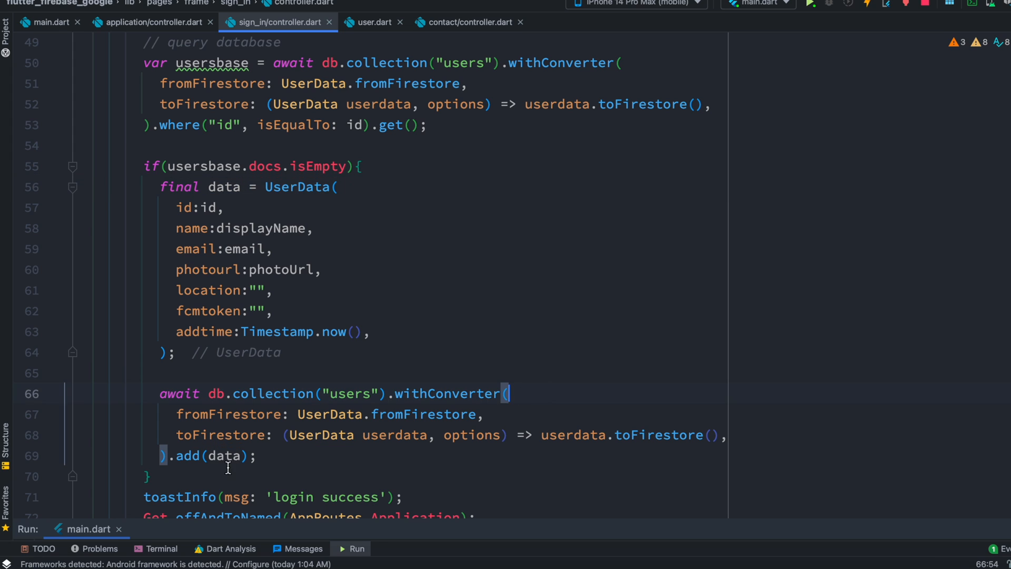
drag(509, 393, 162, 455)
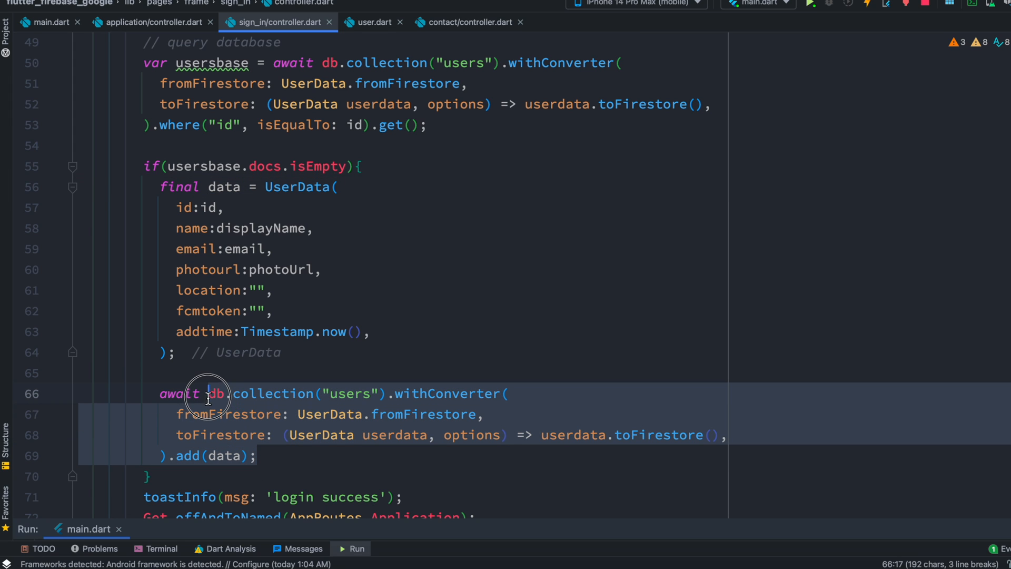